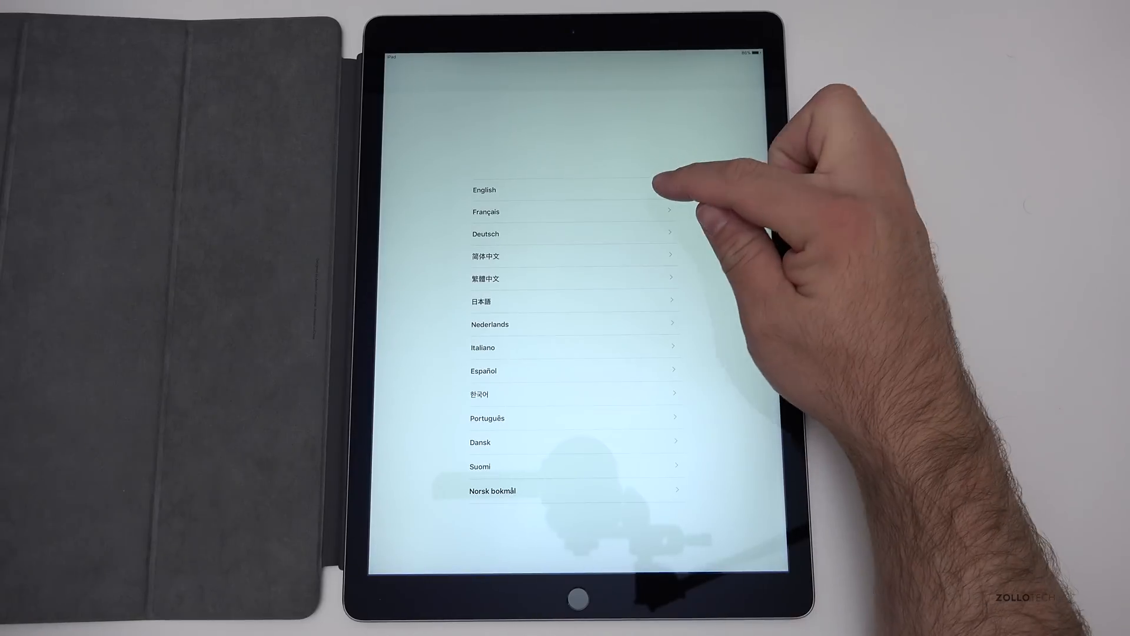
Step: Choose English as the language and United States as the country or region
click(484, 190)
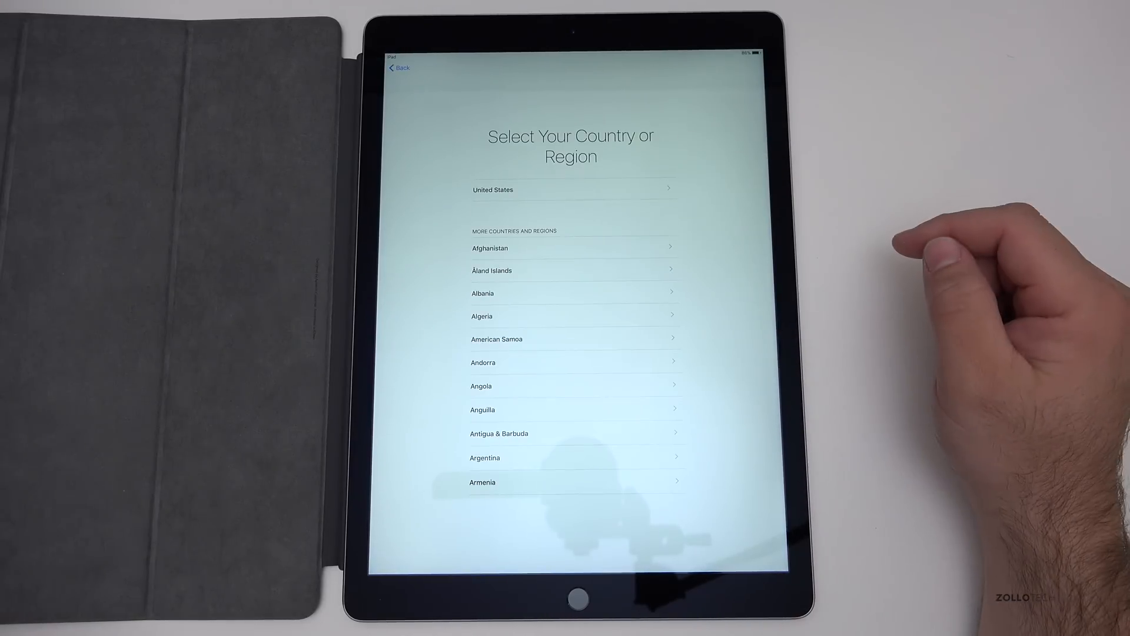
click(570, 189)
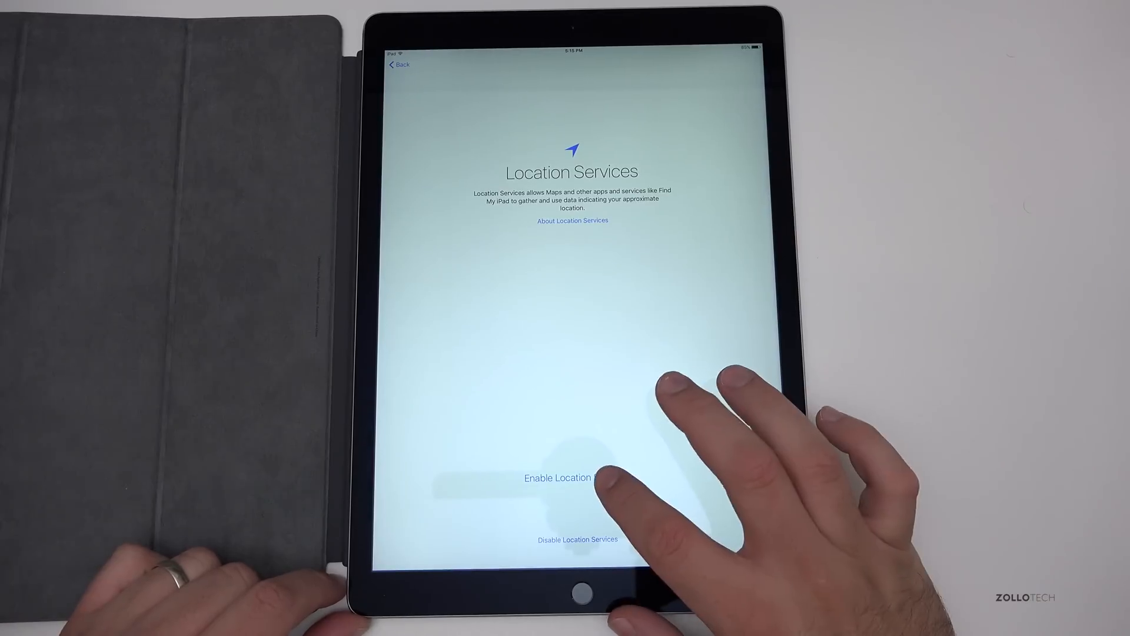
Step: Enable Location Services and continue past the completed Touch ID fingerprint enrolment
click(556, 477)
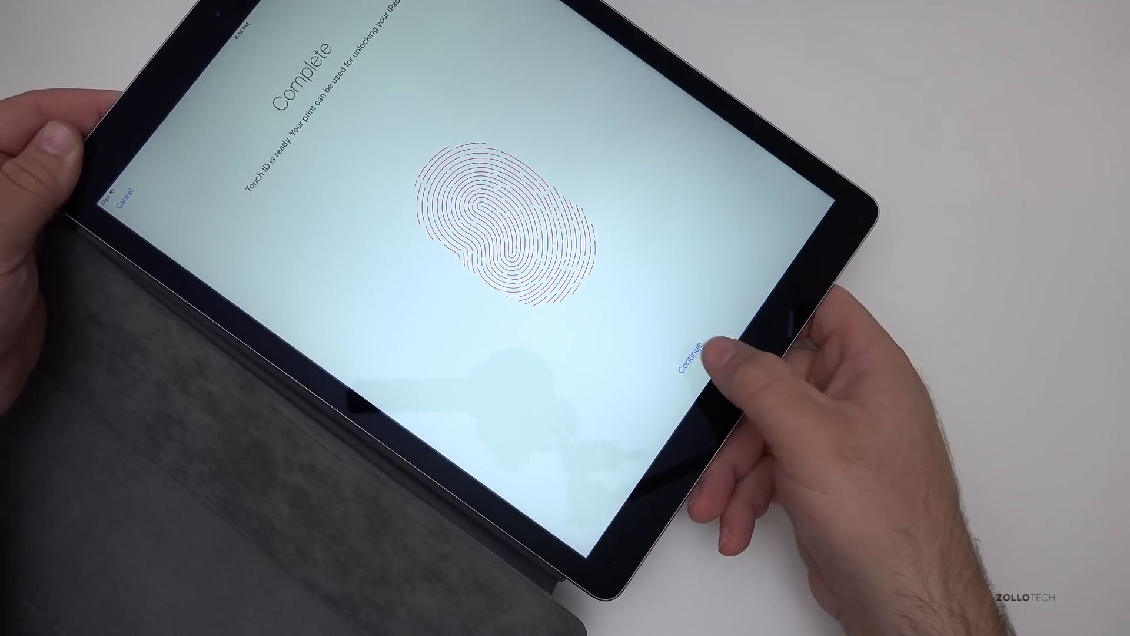
click(692, 360)
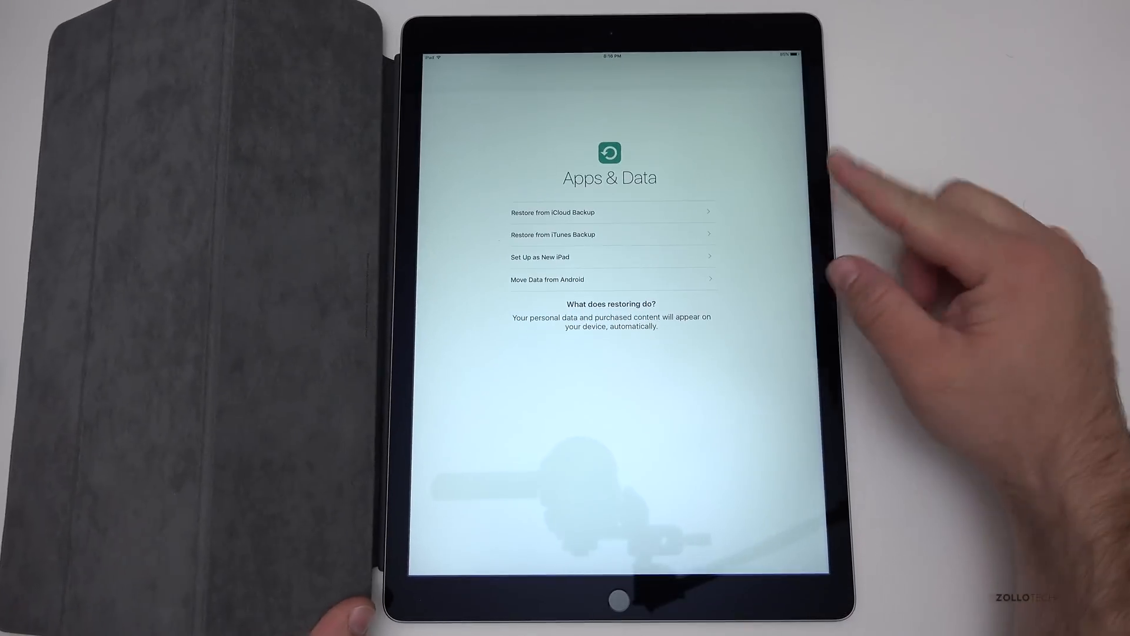
Step: Choose Restore from iCloud Backup and continue toward the restore
click(605, 223)
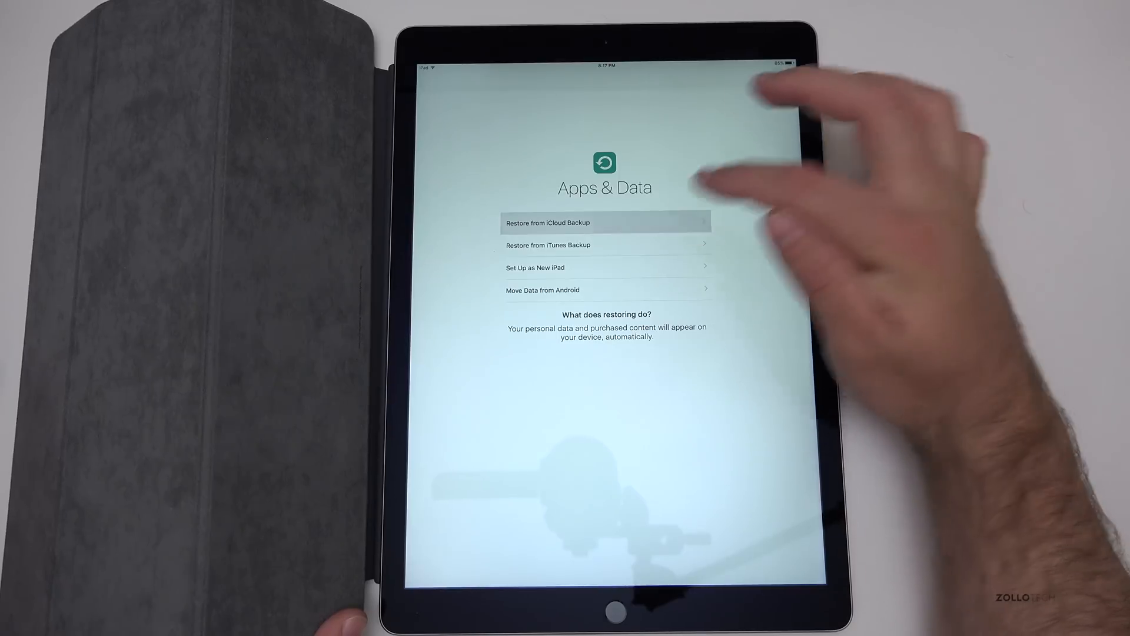
click(604, 222)
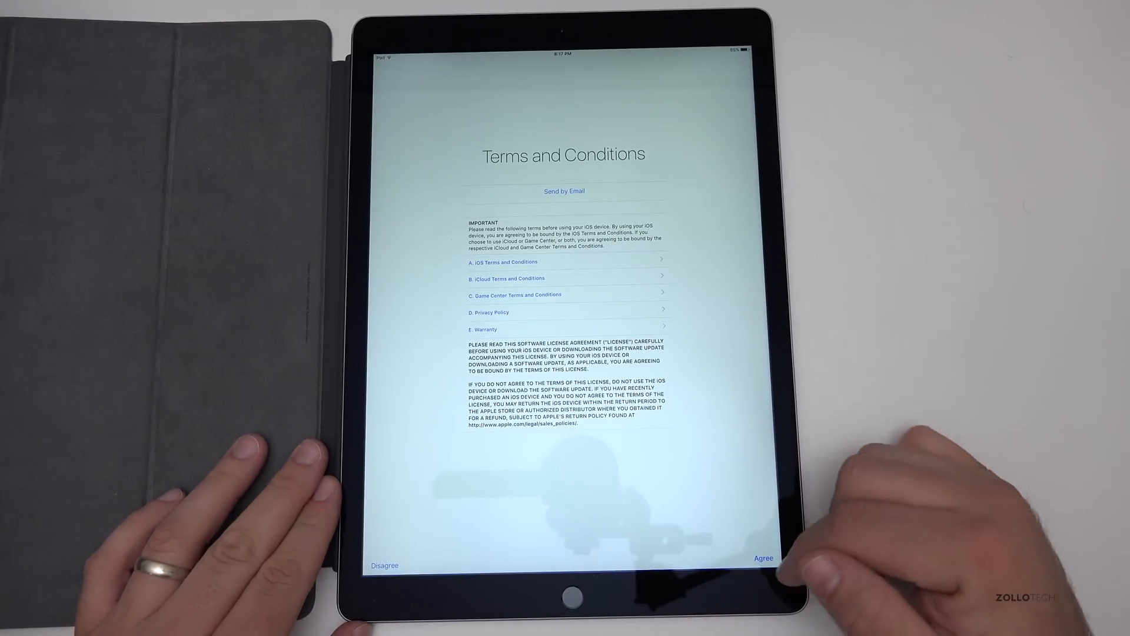
Step: Agree to the Terms and Conditions and confirm in the alert
click(763, 558)
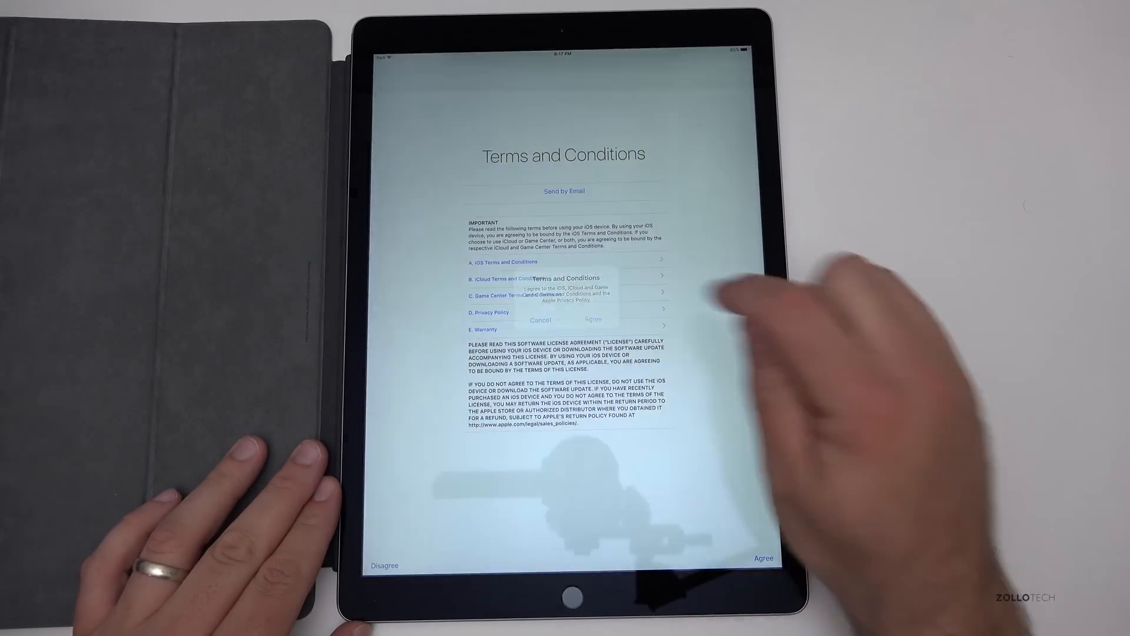
click(593, 319)
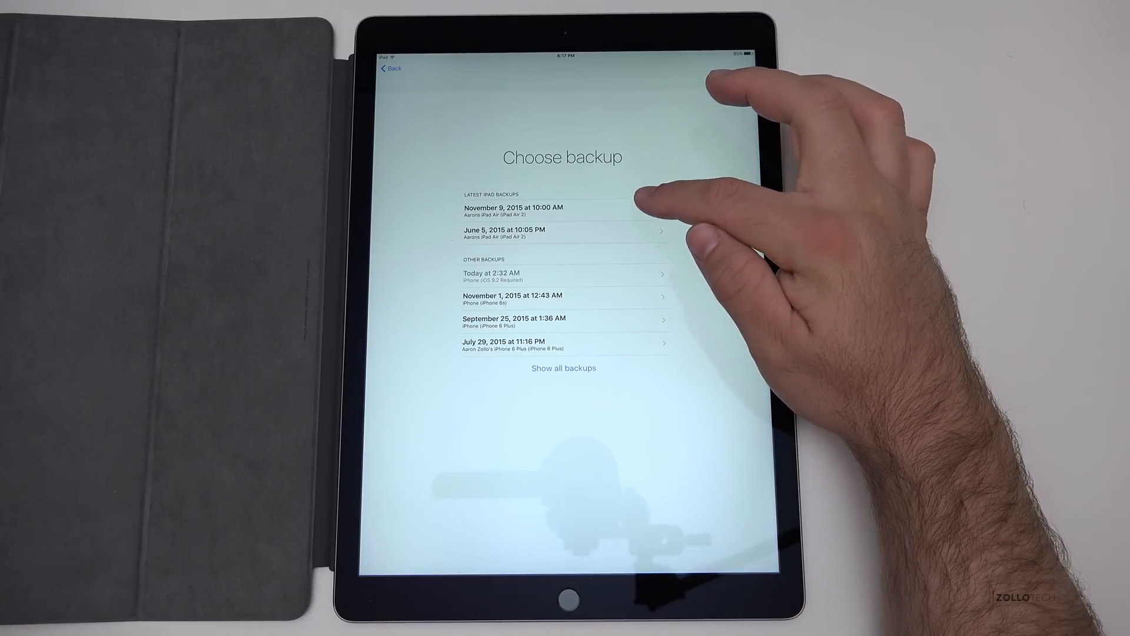
Step: Select the November 9, 2015 at 10:00 AM iPad backup to begin restoring
click(563, 207)
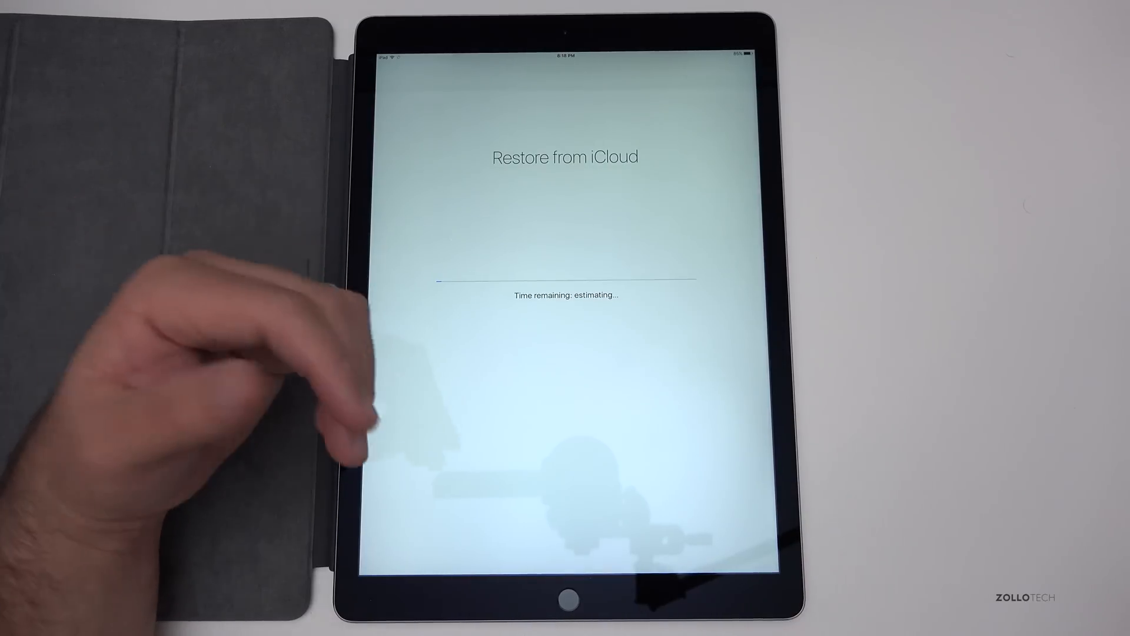
mouse_move(217, 217)
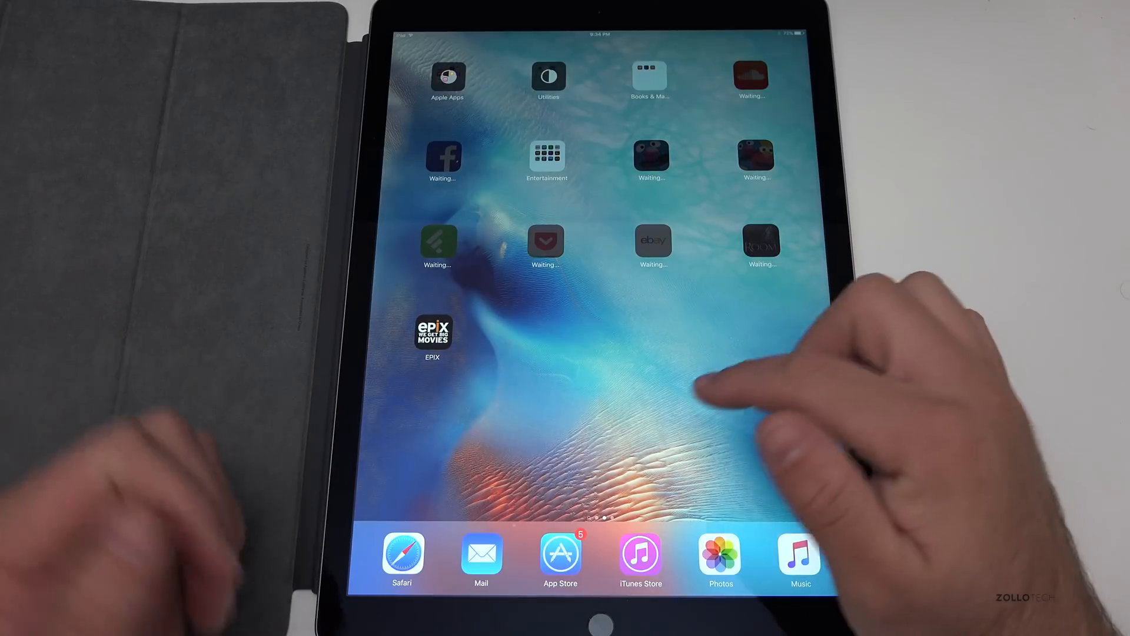
Step: Swipe through the home screen pages after the restore finishes
scroll(left, 3)
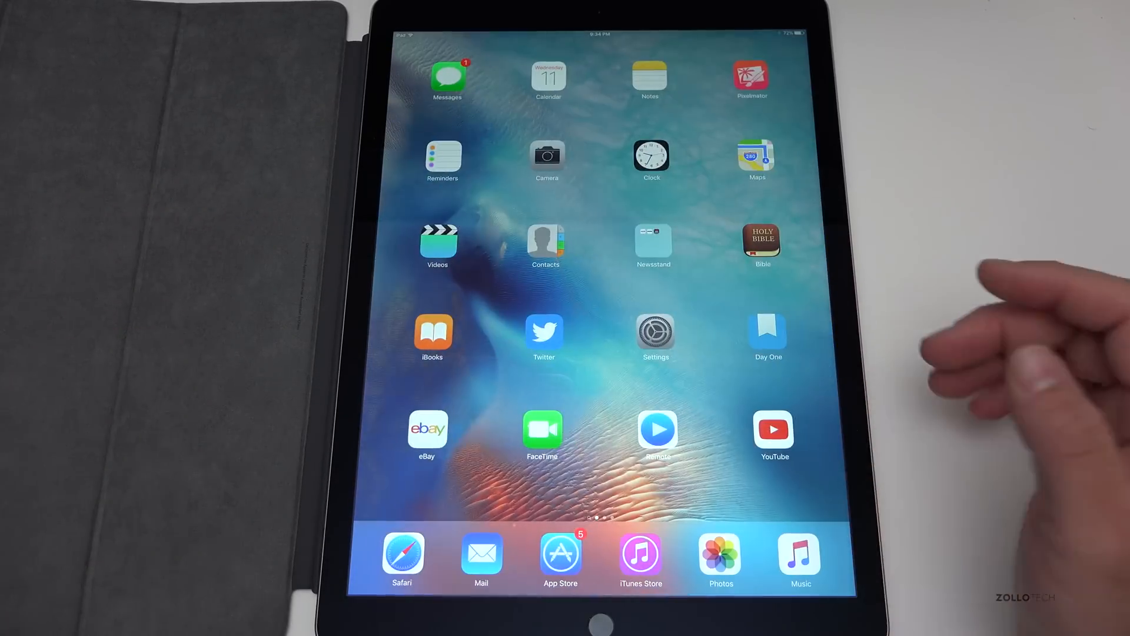